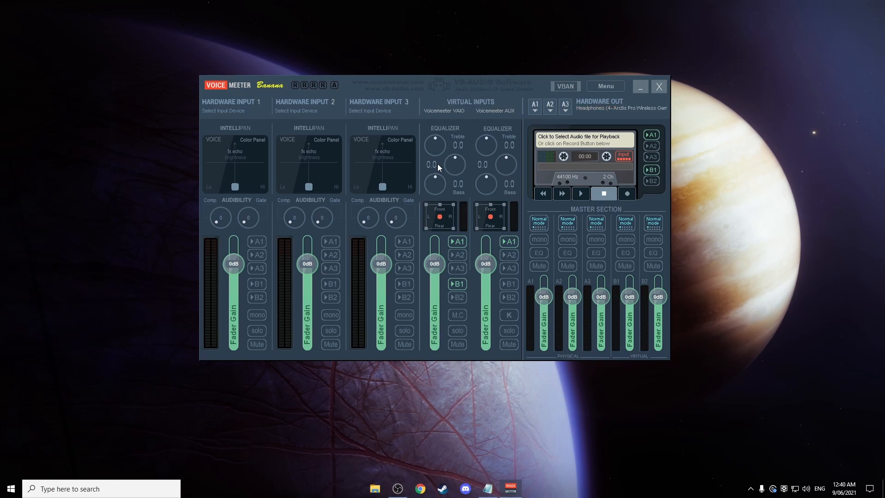
mouse_move(445, 165)
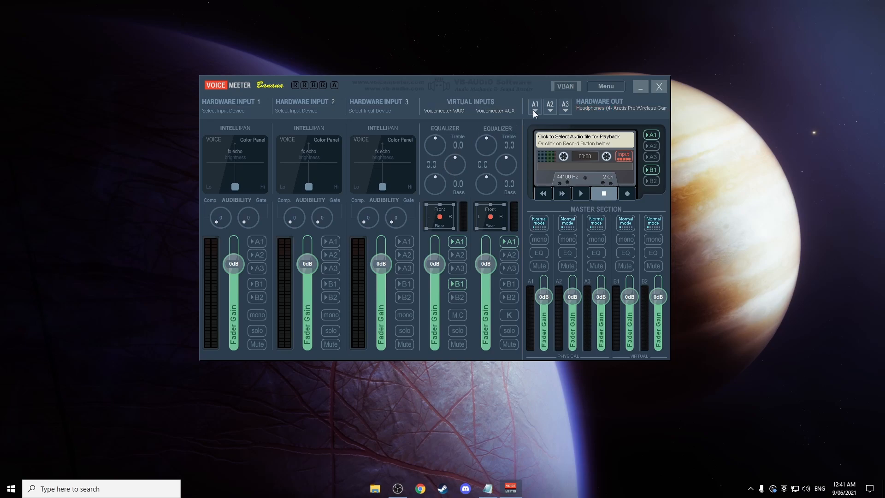
Open the A1 hardware output device list in Voicemeeter Banana
left_click(534, 107)
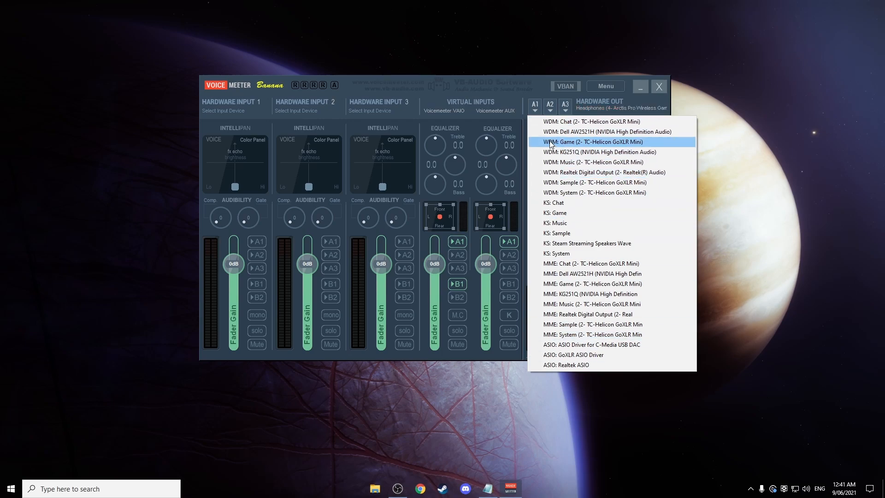
mouse_move(553, 182)
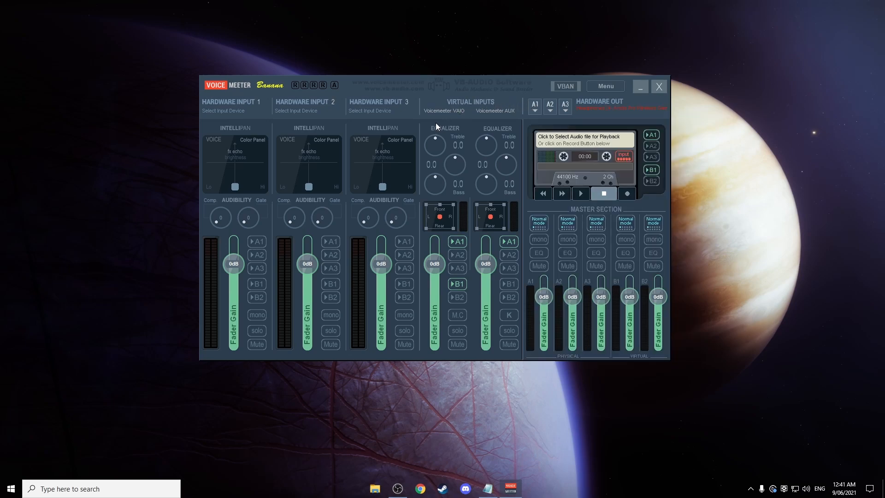
mouse_move(526, 104)
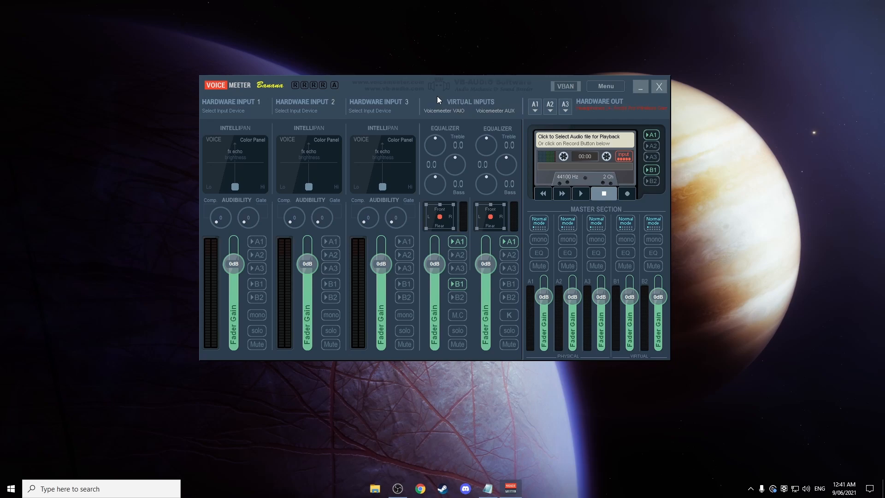
mouse_move(435, 117)
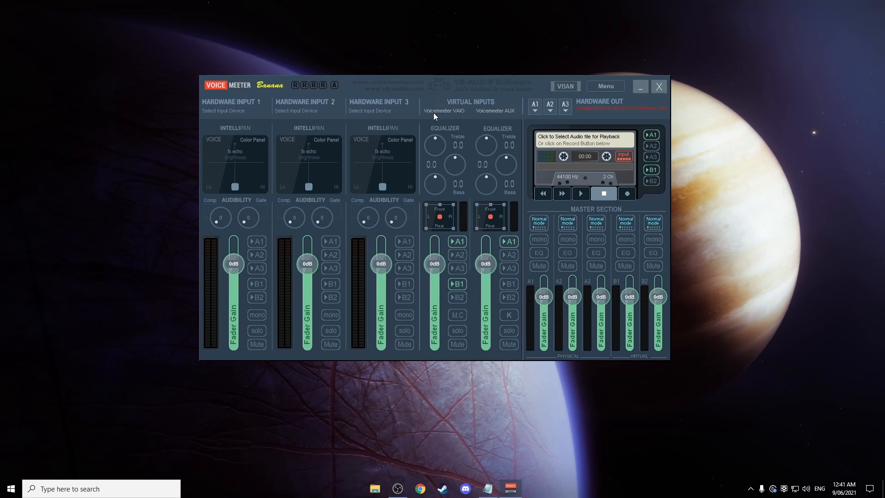
mouse_move(460, 116)
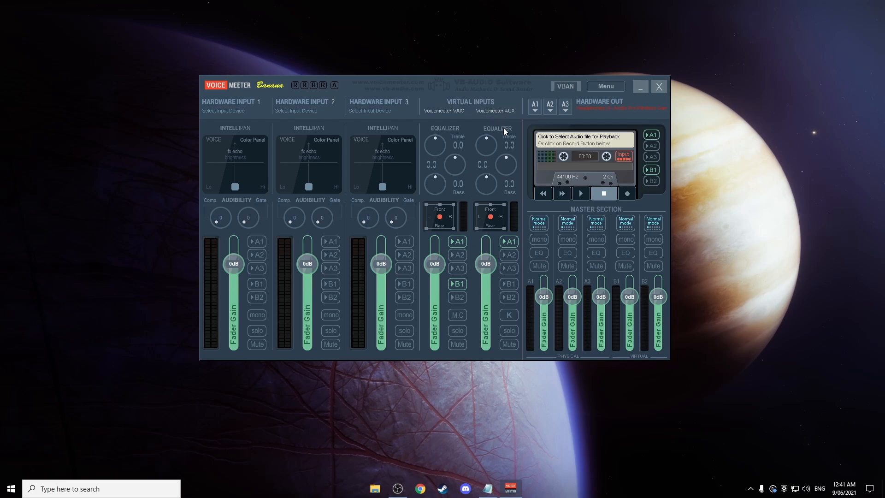
mouse_move(513, 245)
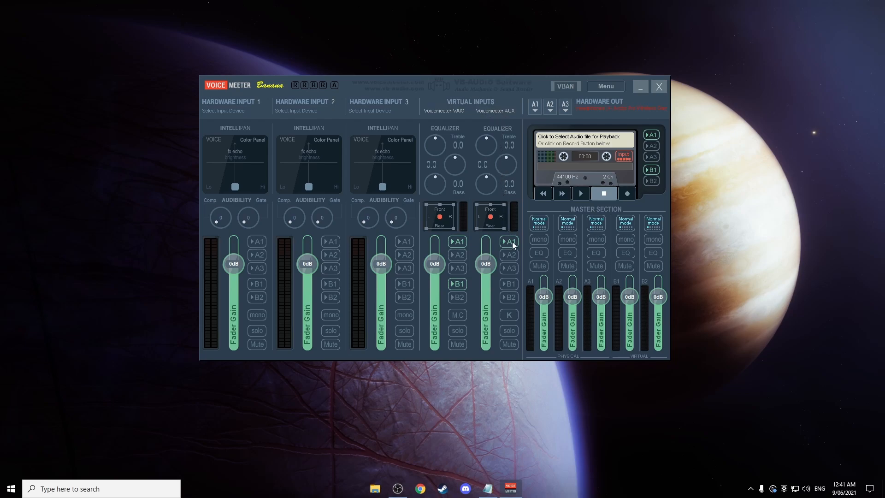
mouse_move(507, 284)
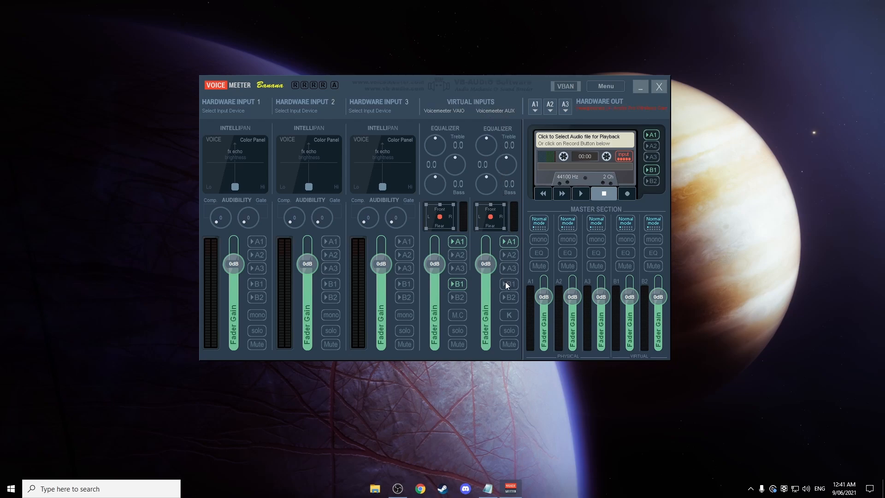
mouse_move(498, 272)
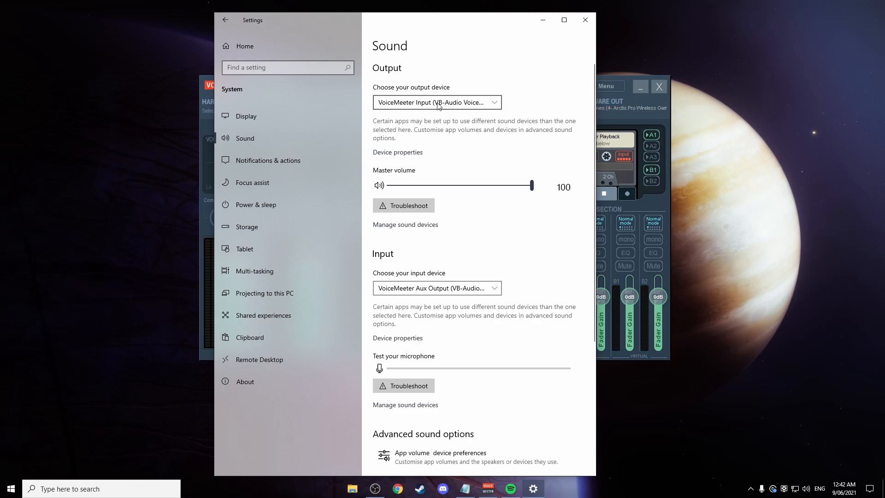
Keep VoiceMeeter Input as the Windows output device and scroll to Advanced sound options
left_click(435, 102)
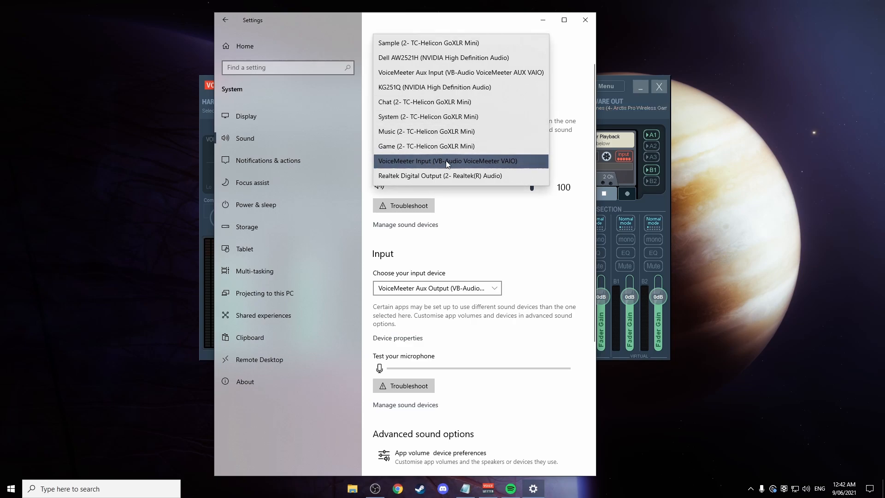
mouse_move(490, 166)
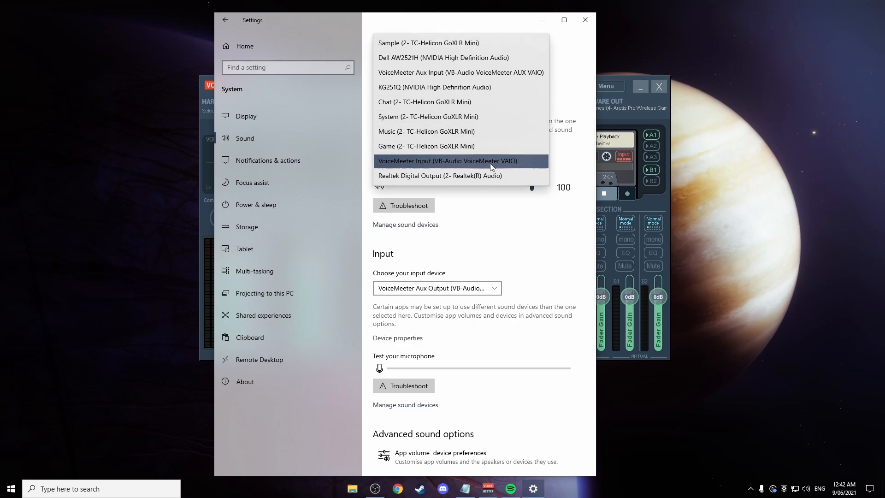
mouse_move(399, 153)
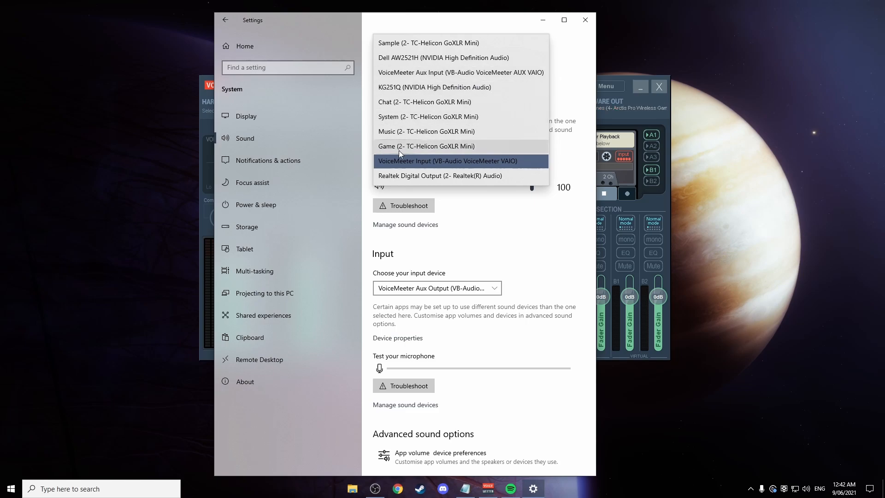
left_click(447, 161)
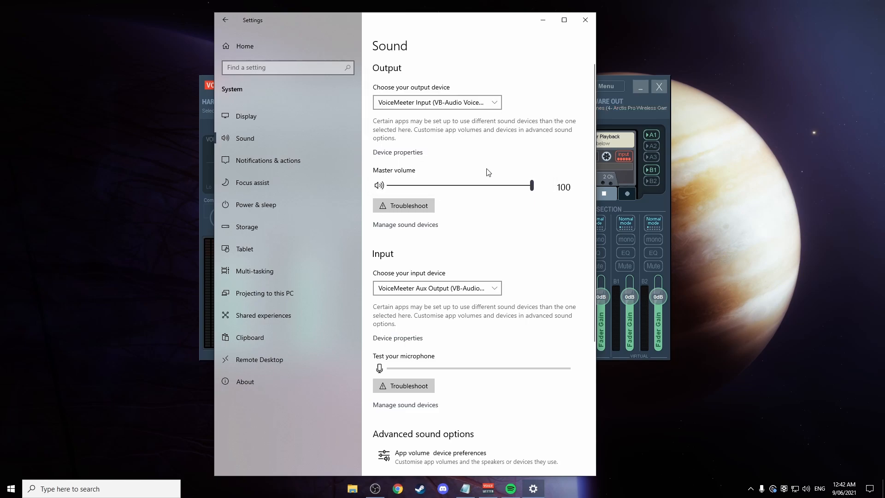
scroll("down", 3)
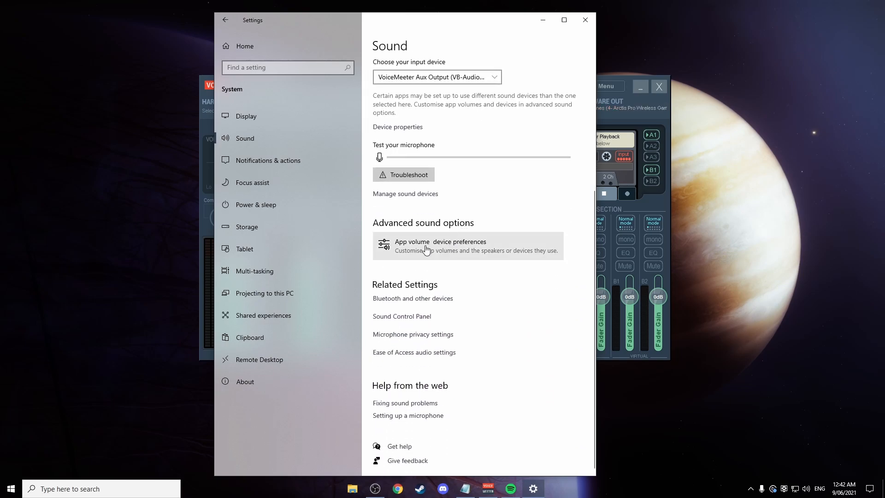
mouse_move(435, 254)
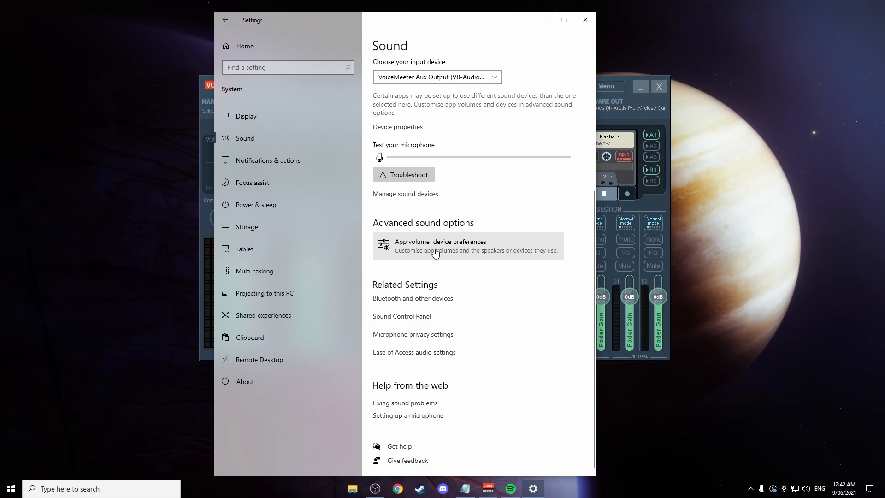
Set Spotify's output to VoiceMeeter Aux Input in App volume and device preferences
left_click(440, 246)
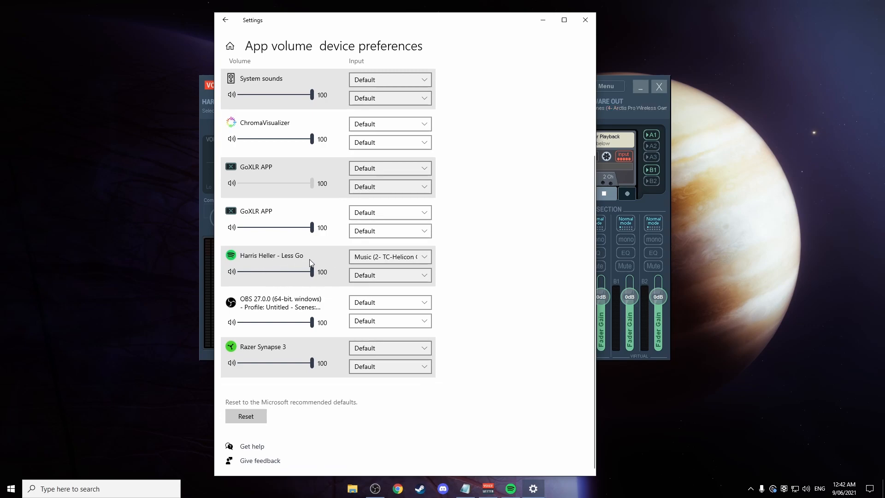
left_click(424, 256)
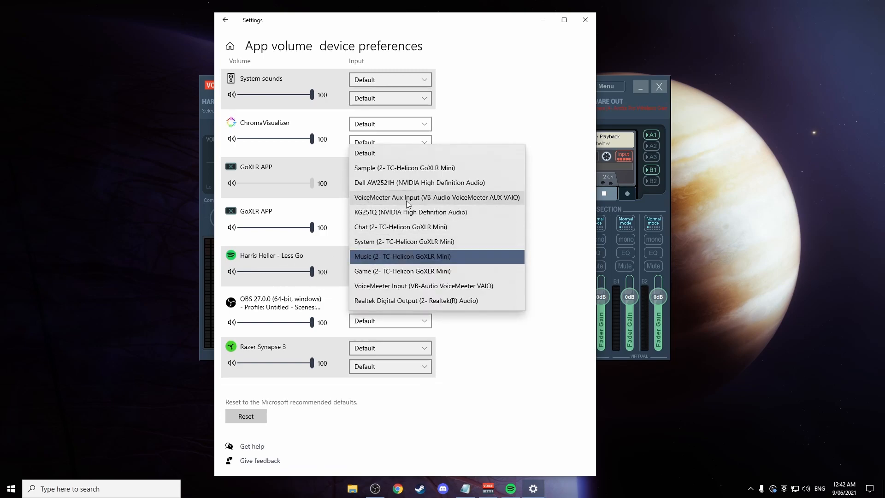
left_click(436, 197)
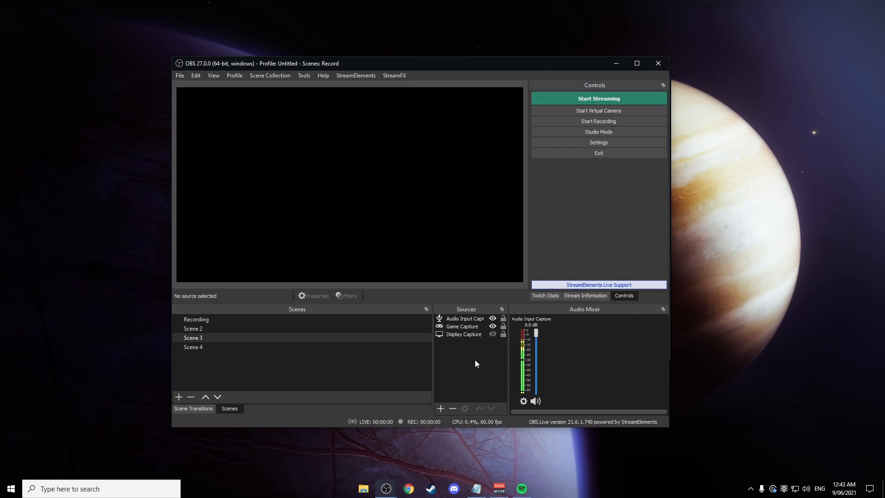
Create an Audio Output Capture source named Music capturing VoiceMeeter Aux Input
left_click(439, 408)
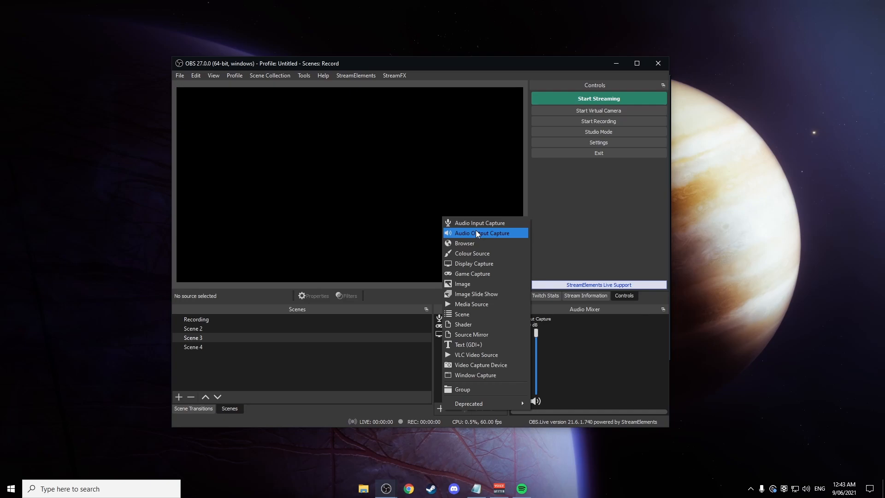
left_click(480, 233)
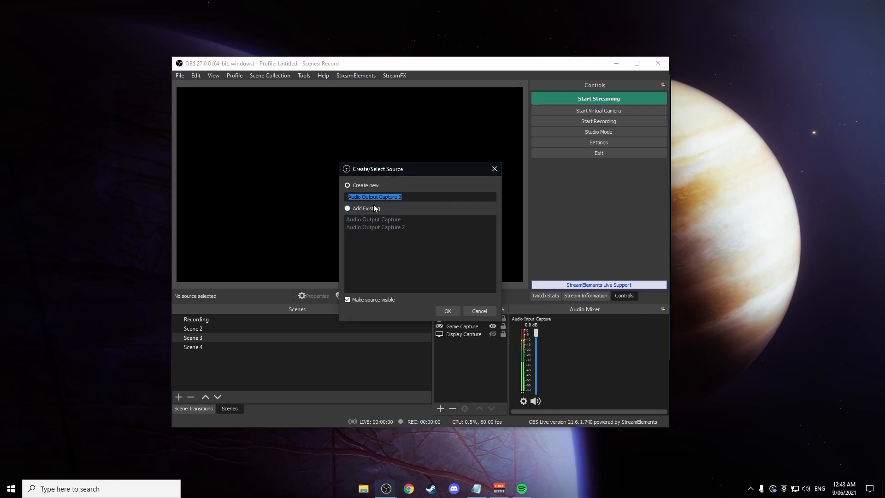
type("Muis")
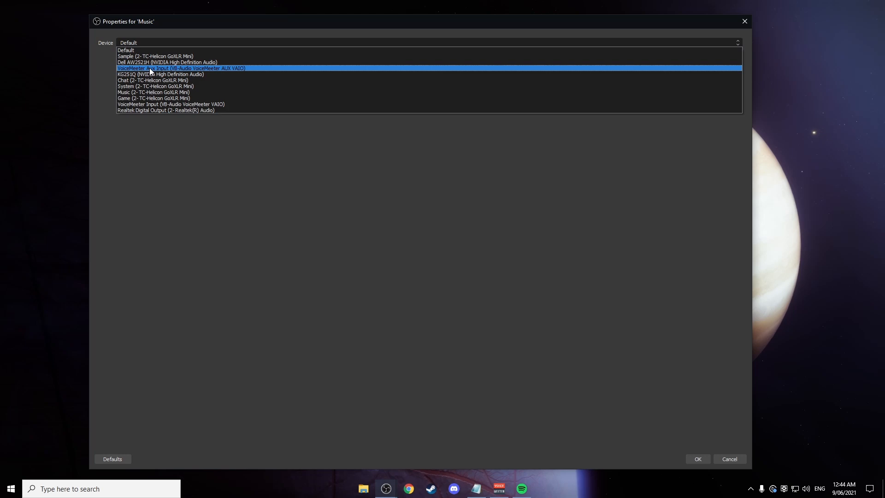
left_click(181, 68)
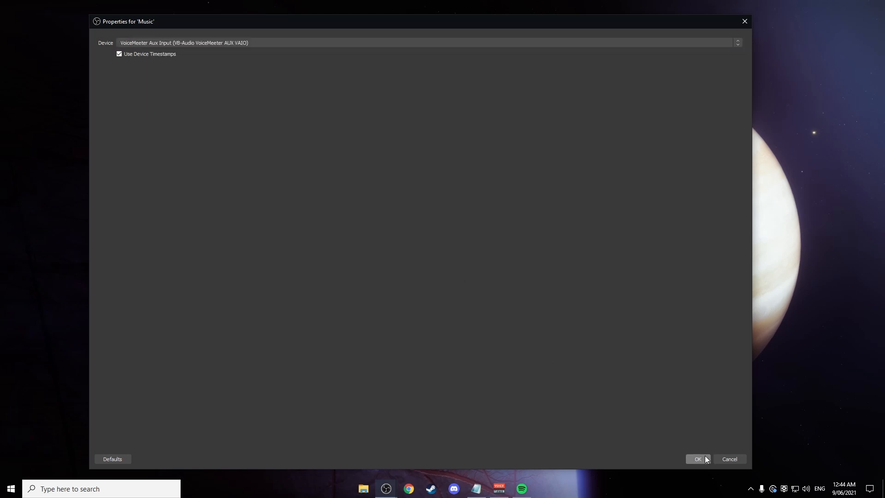
left_click(698, 459)
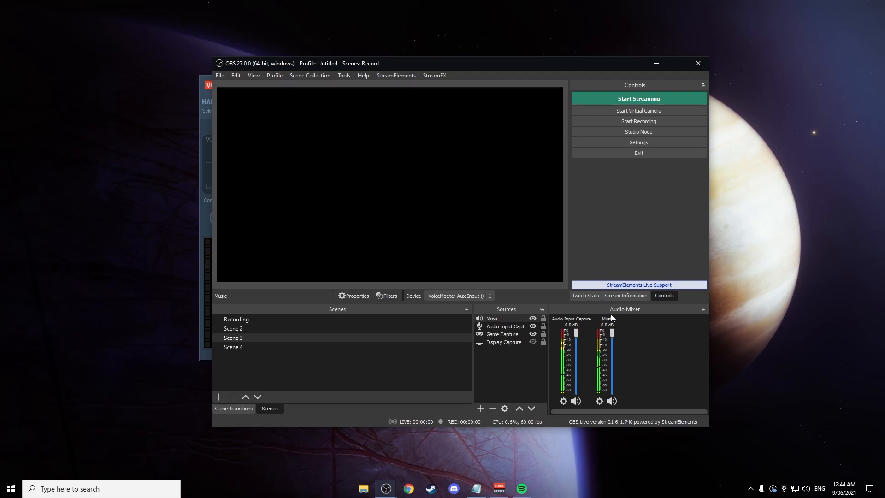
Create an Audio Output Capture source named Gamesound and choose its capture device
left_click(480, 408)
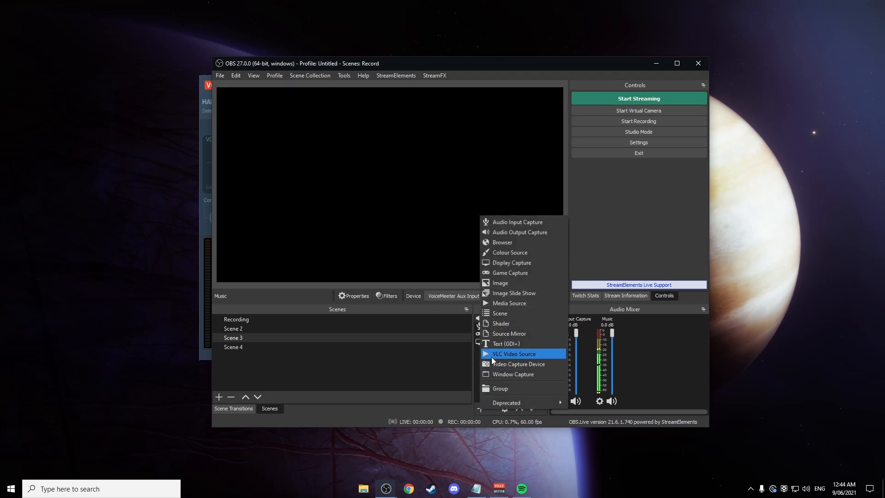
mouse_move(535, 231)
type("Gameso")
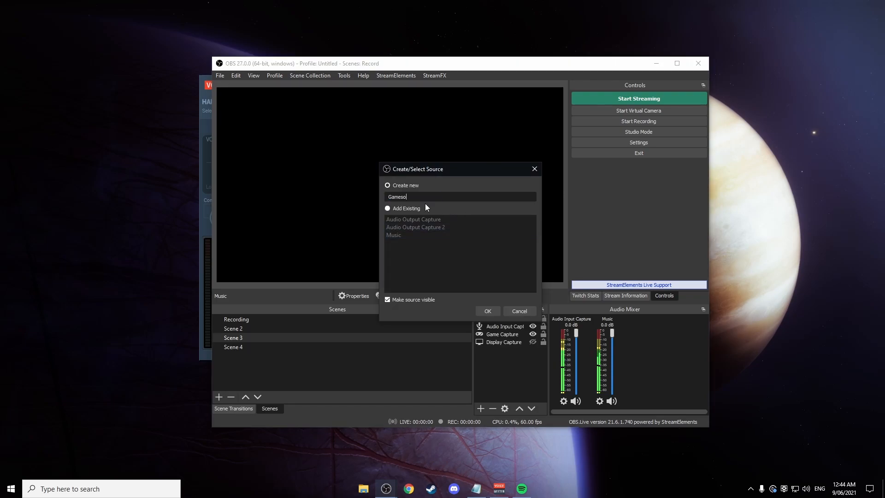
left_click(487, 311)
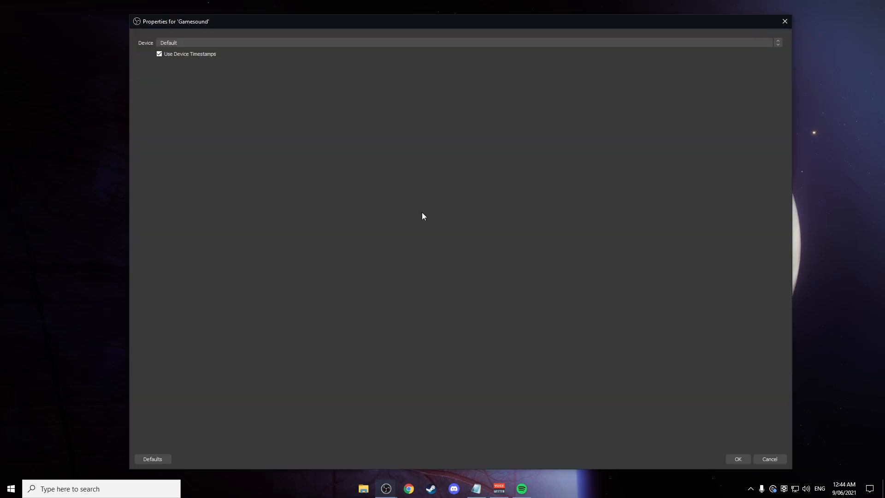
left_click(467, 42)
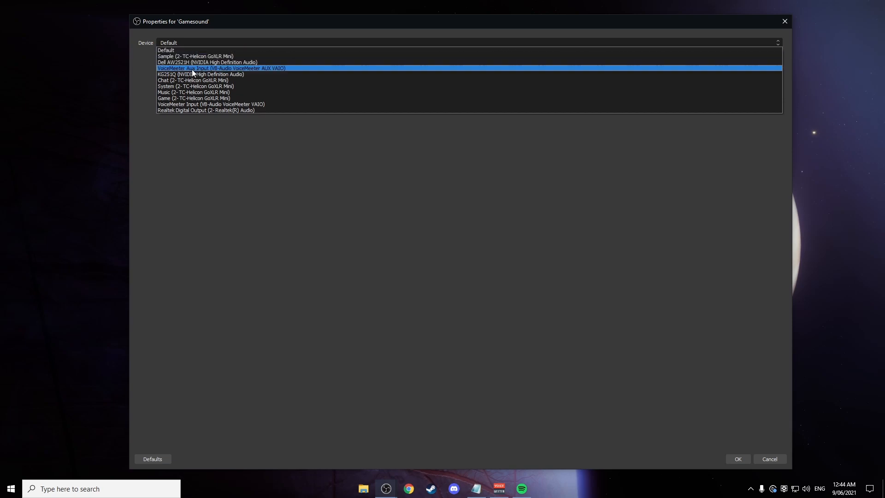
left_click(211, 104)
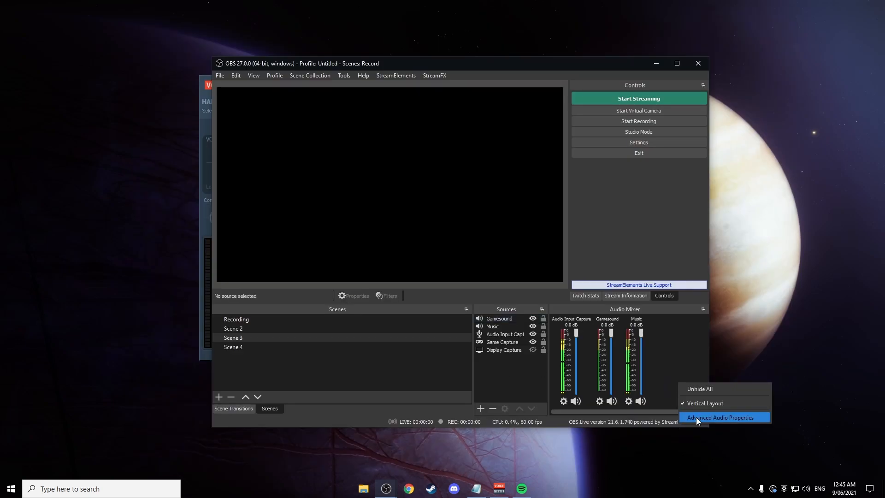
Toggle the Music source's track assignment in Advanced Audio Properties
left_click(719, 417)
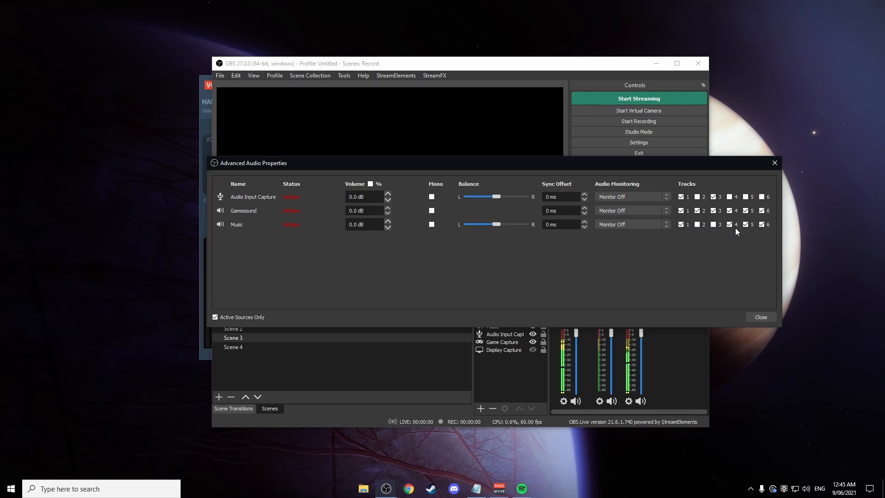
left_click(761, 224)
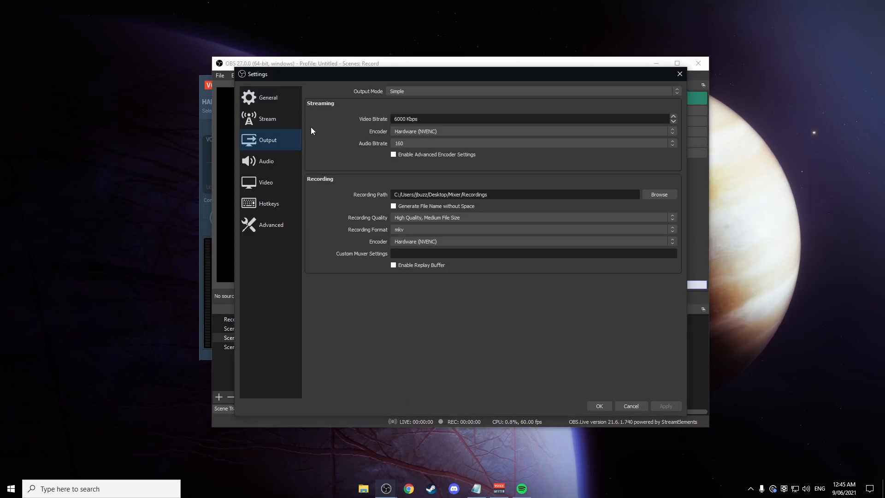
Enable Advanced Encoder Settings and the Twitch VOD Track (track 2) for streaming
left_click(393, 155)
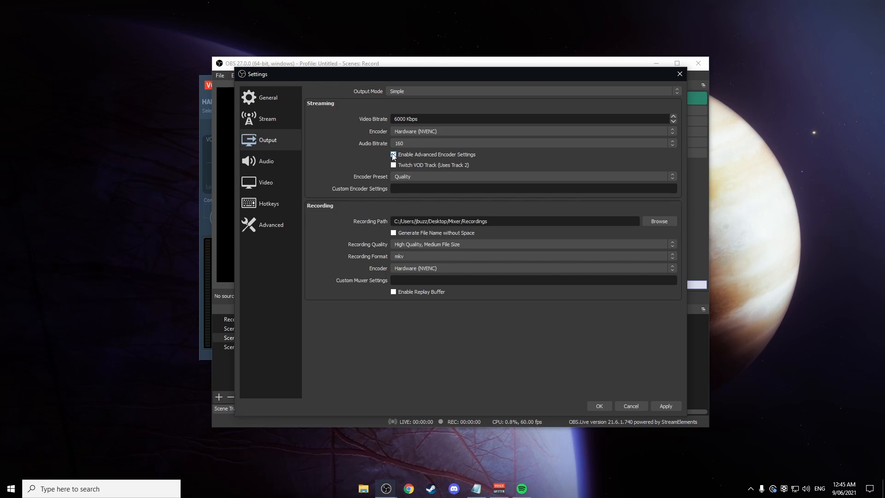
left_click(393, 154)
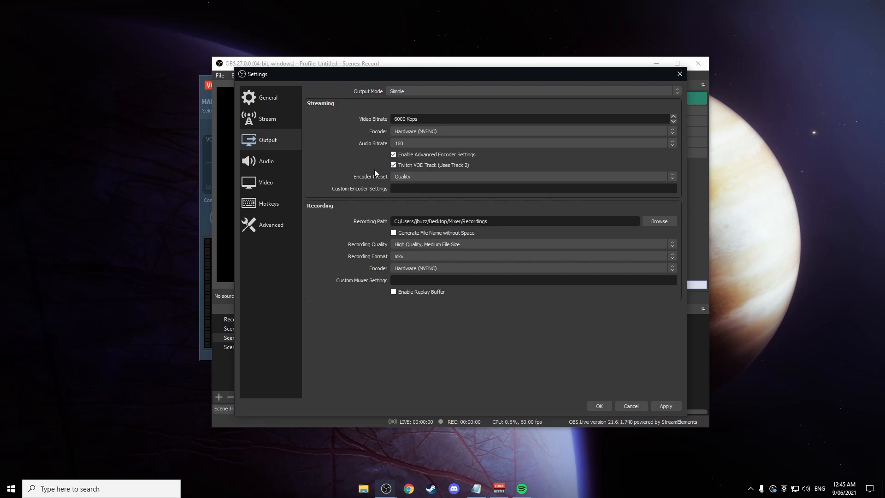